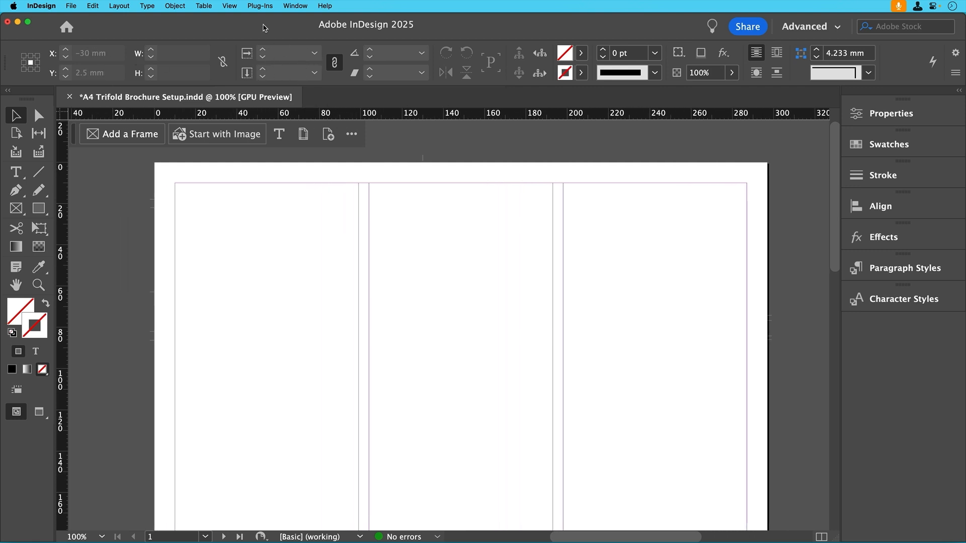
Show the Control panel from the Window menu and get ready to add text with the Type tool.
{"action": "left_click", "coordinate": [295, 6]}
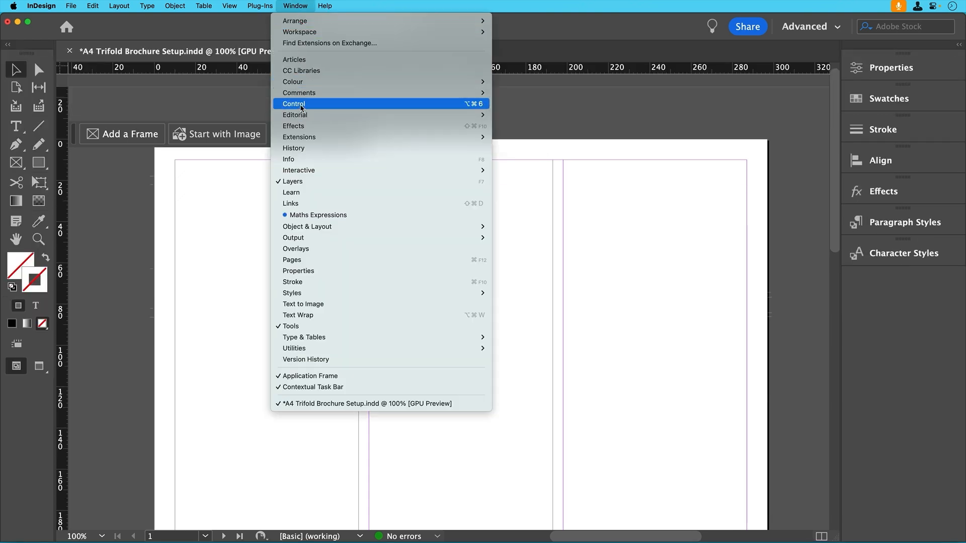
{"action": "left_click", "coordinate": [294, 103]}
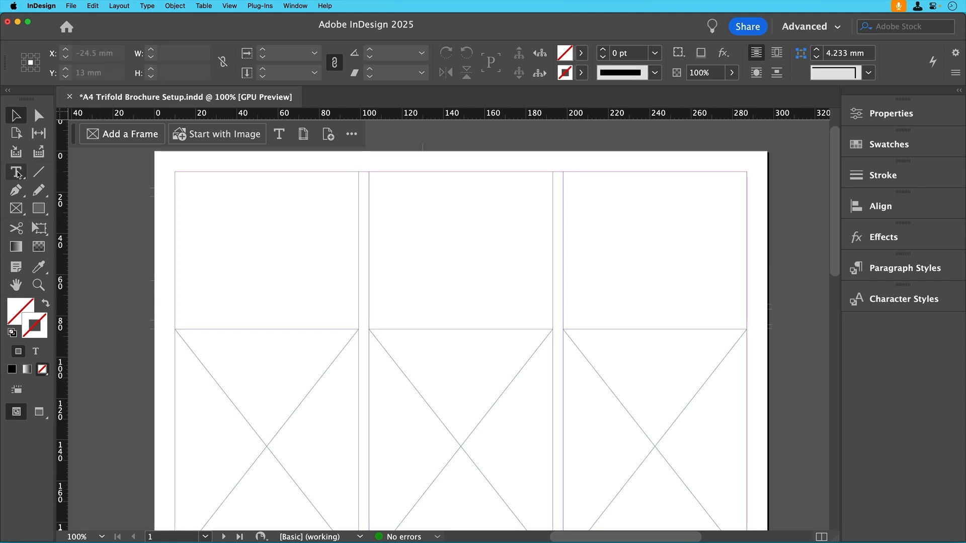
{"action": "left_click", "coordinate": [15, 172]}
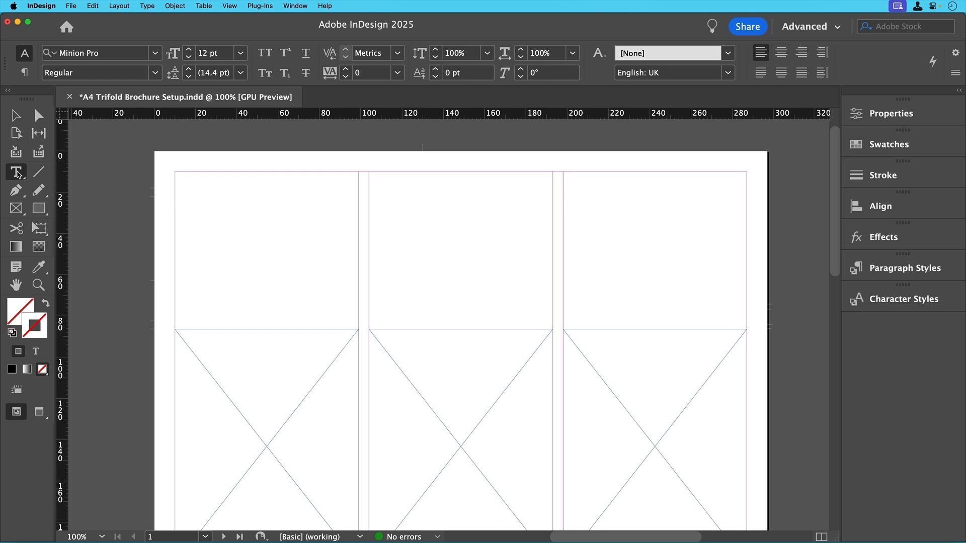
With nothing selected, set the default font to Acumin Pro Regular by searching 'acumin'.
{"action": "left_click", "coordinate": [16, 172]}
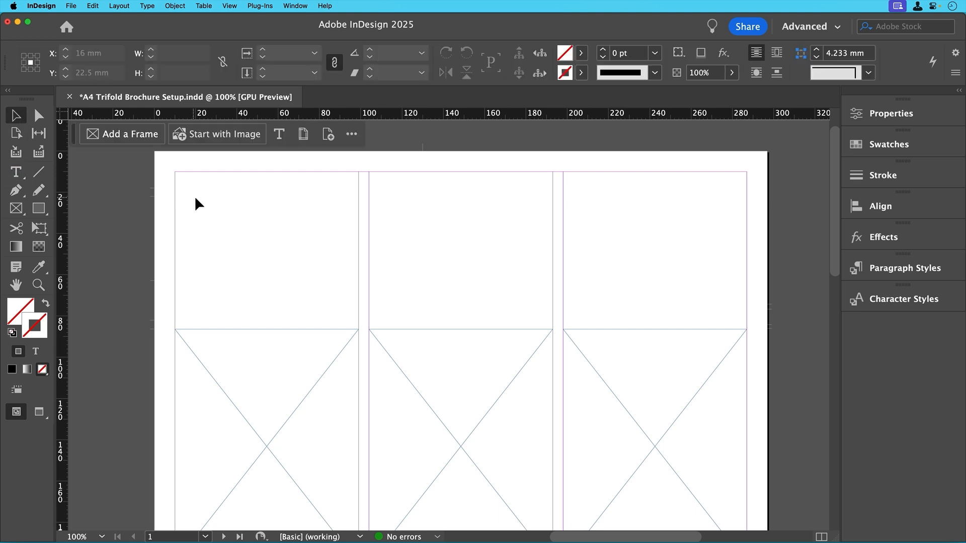
{"action": "left_click", "coordinate": [16, 172]}
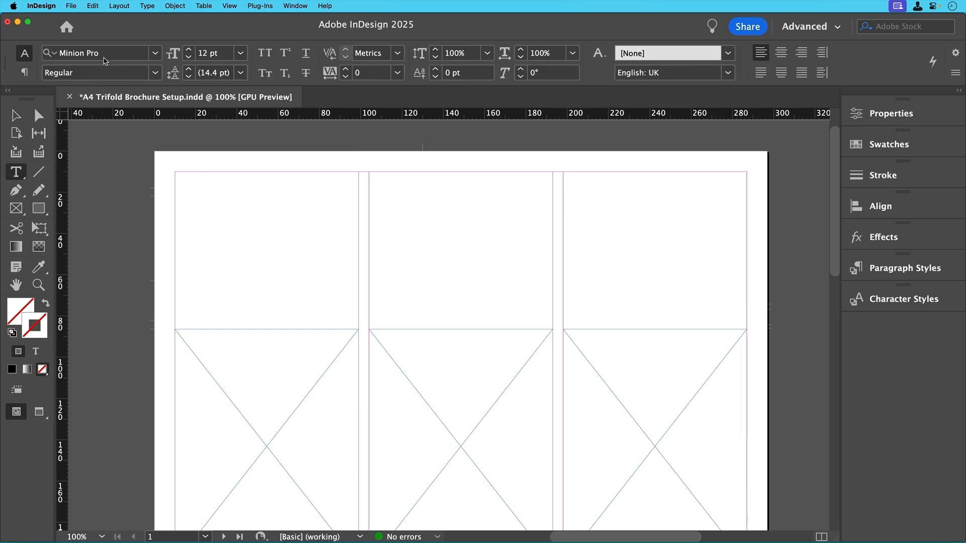
{"action": "left_click", "coordinate": [92, 54]}
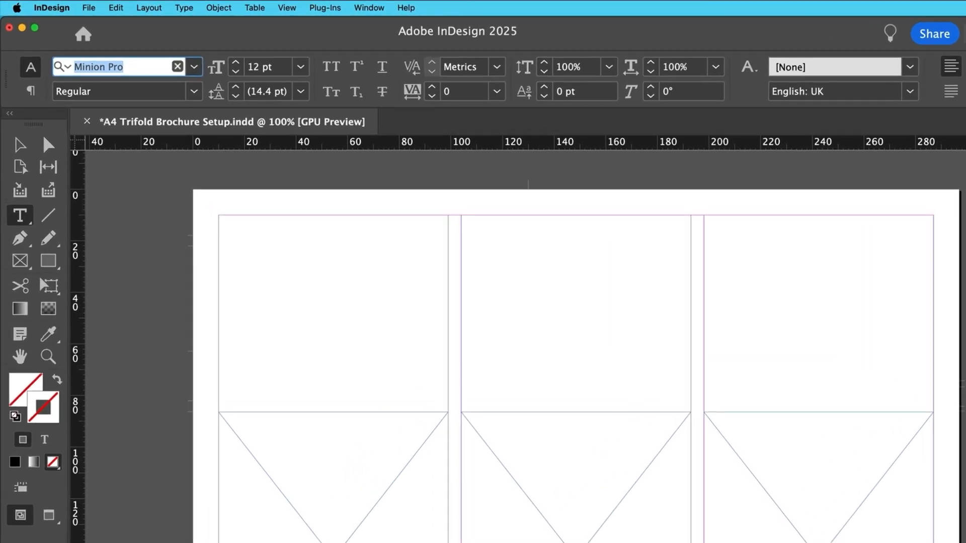
{"action": "type", "text": "acumin"}
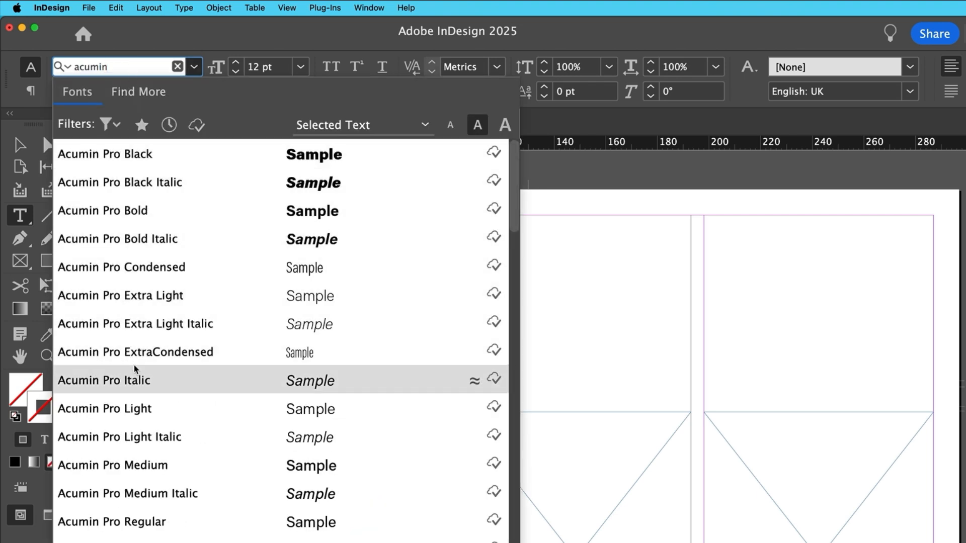
{"action": "mouse_move", "coordinate": [131, 522]}
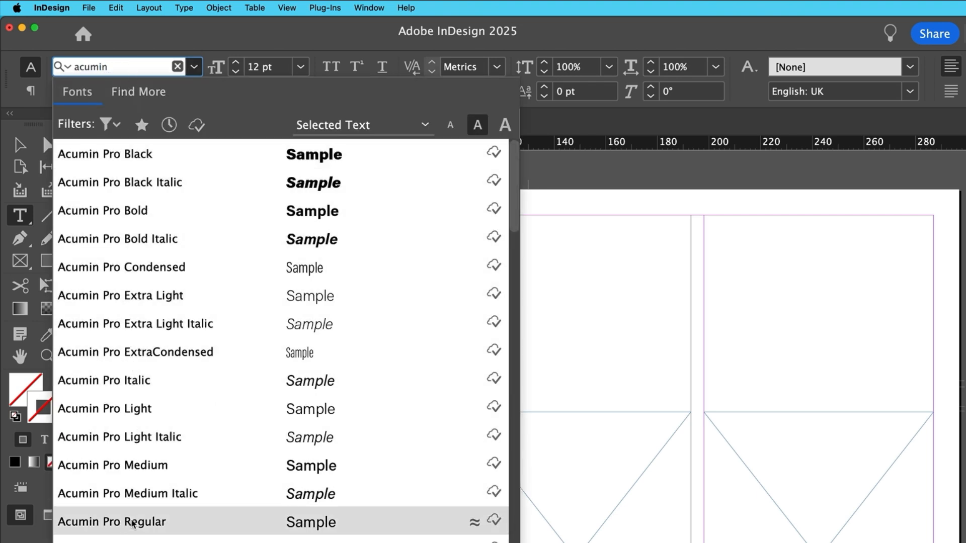
{"action": "left_click", "coordinate": [111, 522]}
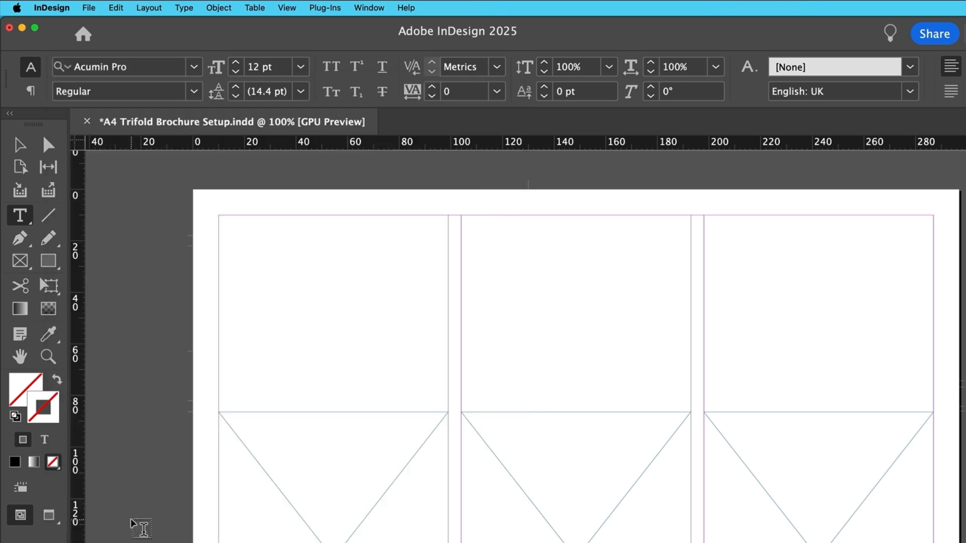
{"action": "mouse_move", "coordinate": [310, 334]}
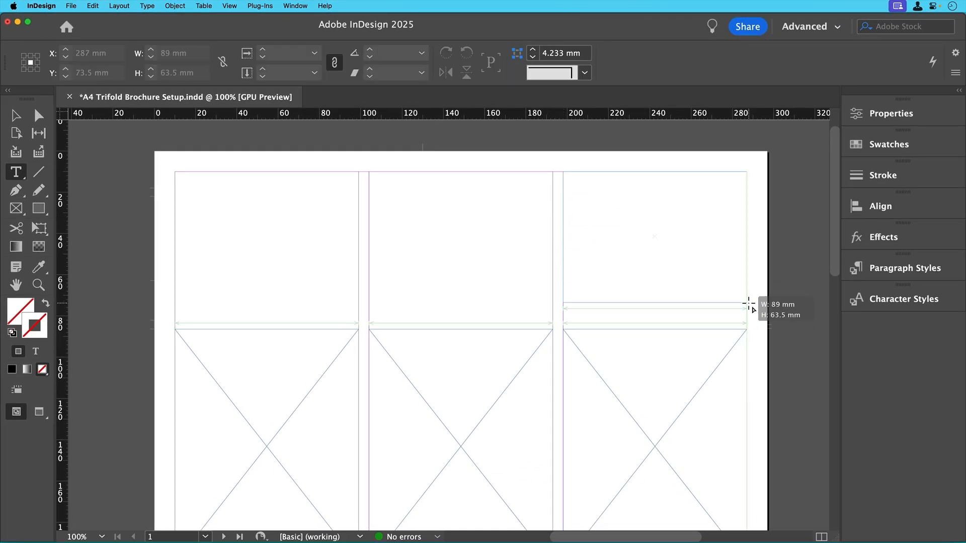
Finish the top text frames and get the cover title frame ready for typing.
{"action": "left_click", "coordinate": [15, 172]}
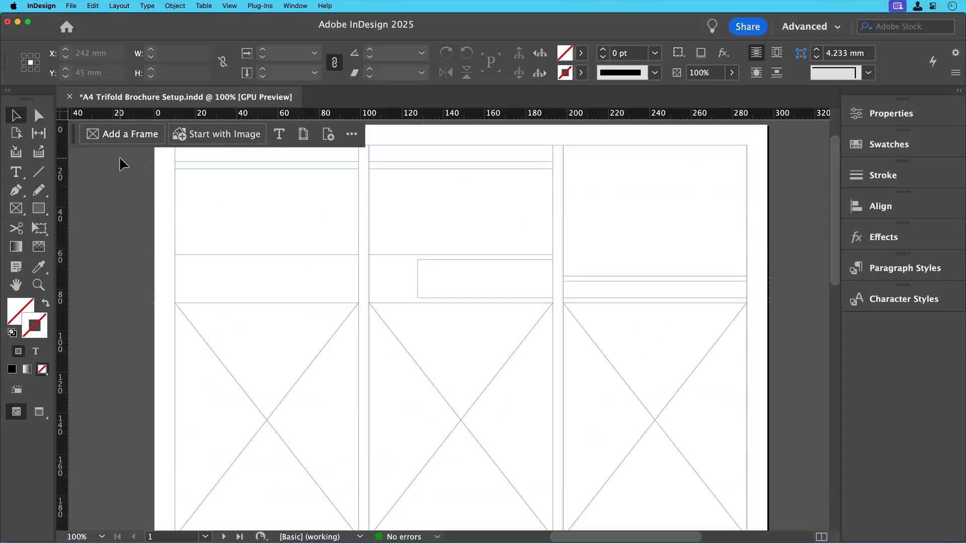
{"action": "left_click", "coordinate": [653, 209]}
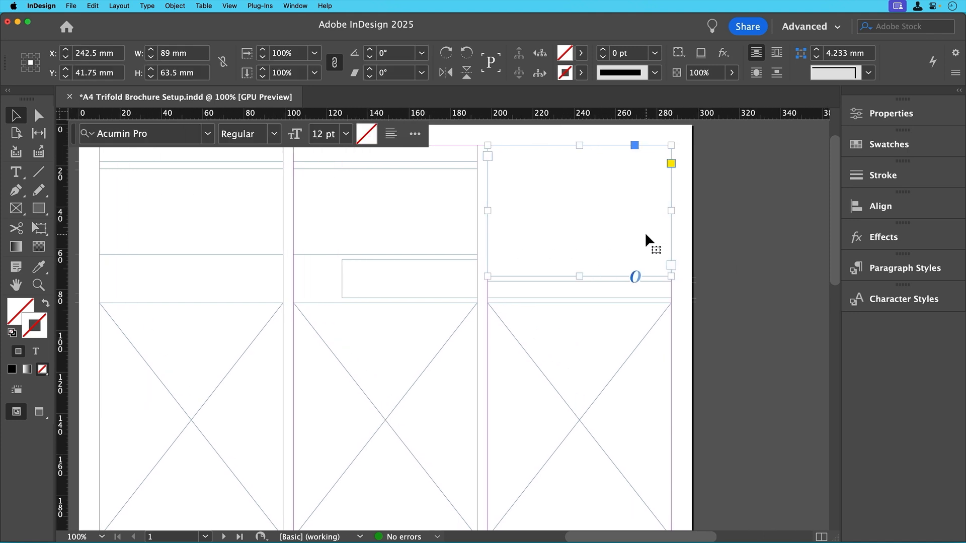
{"action": "mouse_move", "coordinate": [517, 166]}
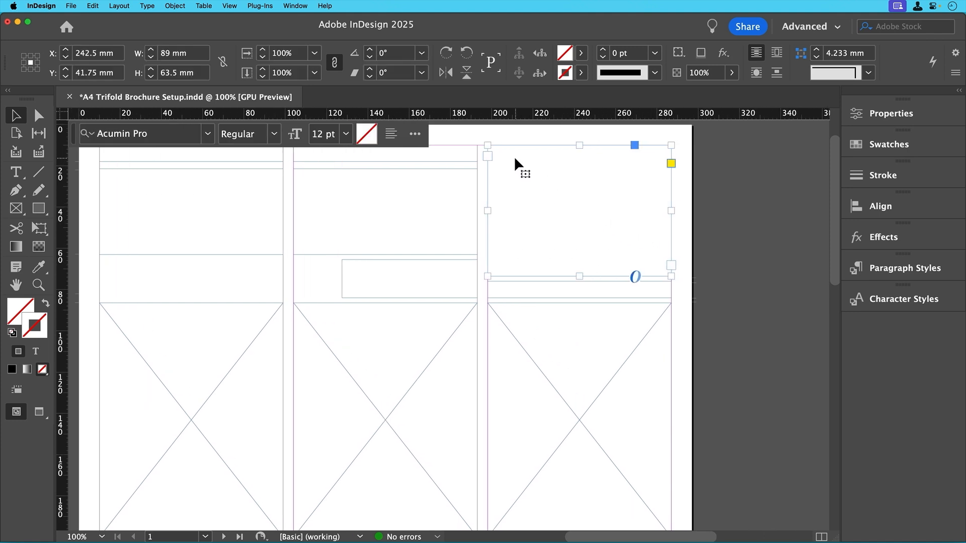
{"action": "left_click", "coordinate": [15, 172]}
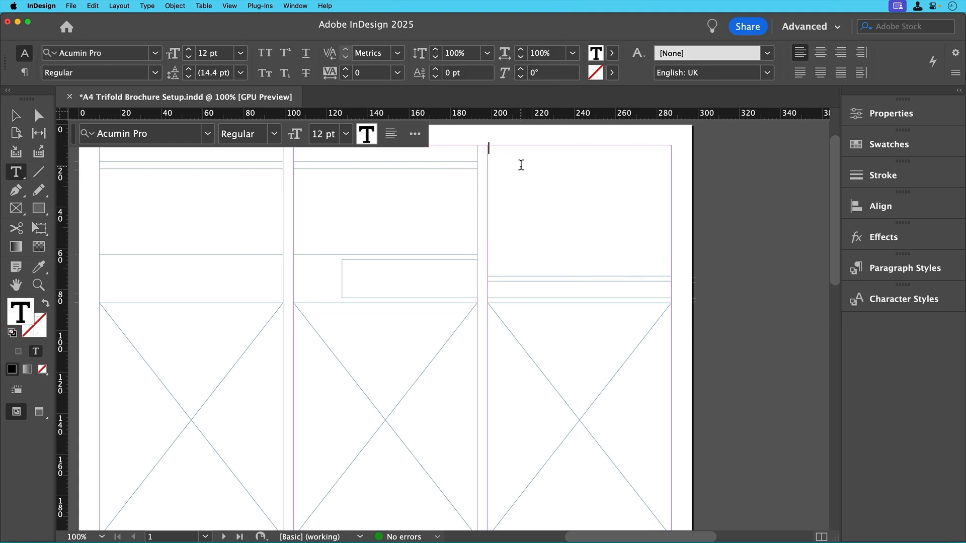
Type the cover title THE CREATIVE COFFEE CLUB and the tagline Where Ideas Brew Over Coffee.
{"action": "type", "text": "THE"}
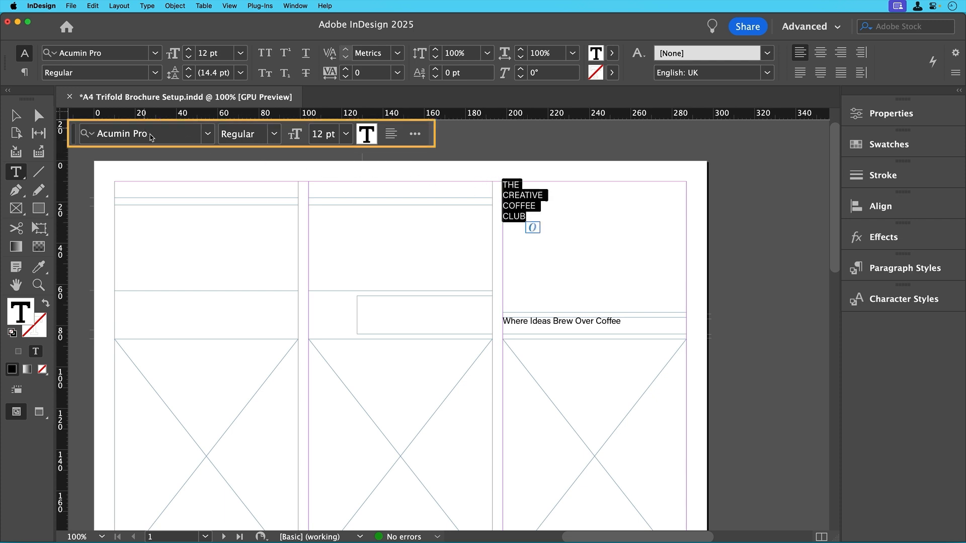
Set title and tagline in RL Aqva Black, title at 36 pt, and centre both.
{"action": "left_click", "coordinate": [136, 134]}
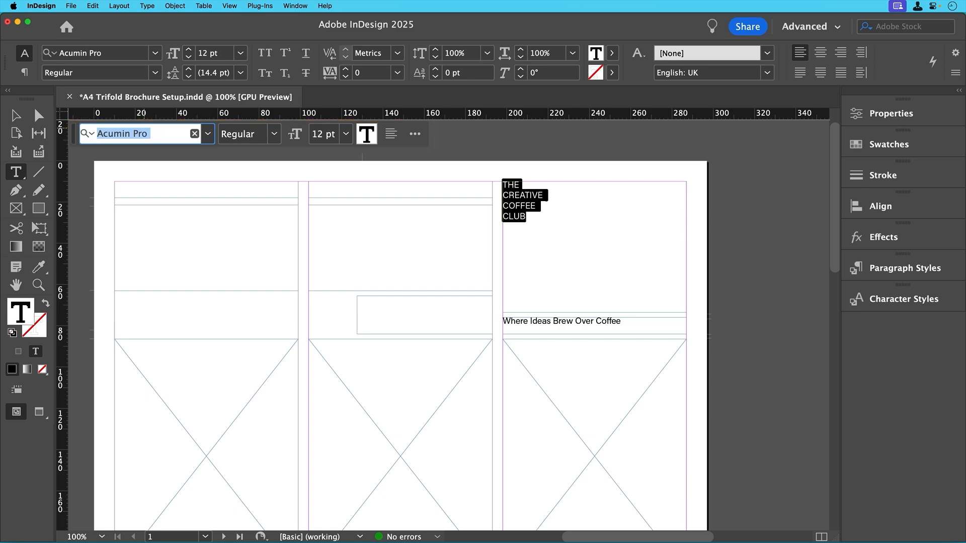
{"action": "type", "text": "rl"}
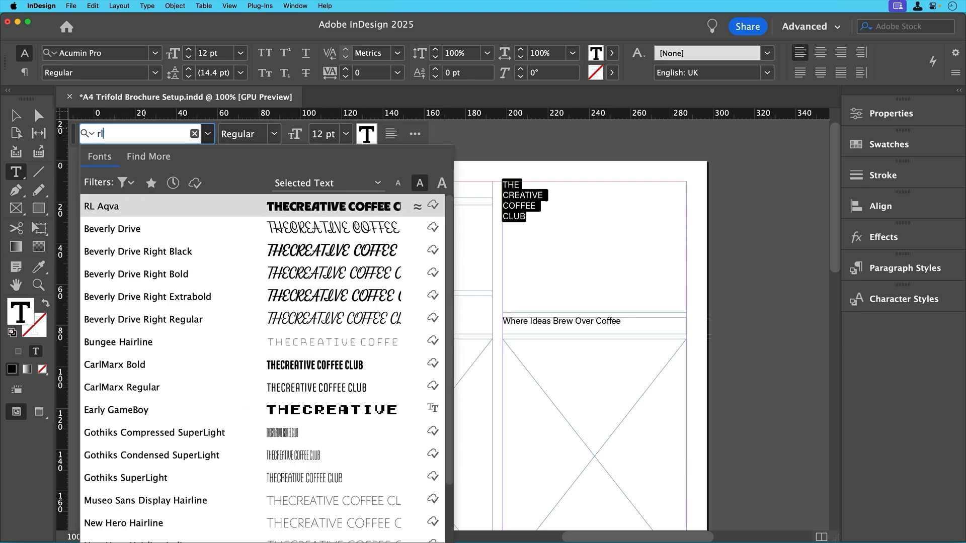
{"action": "left_click", "coordinate": [101, 205]}
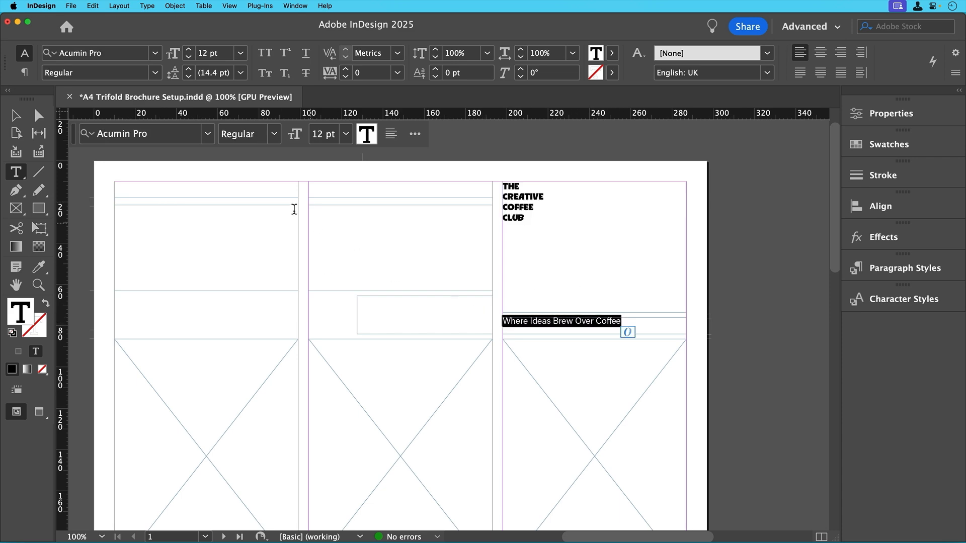
{"action": "left_click", "coordinate": [136, 133]}
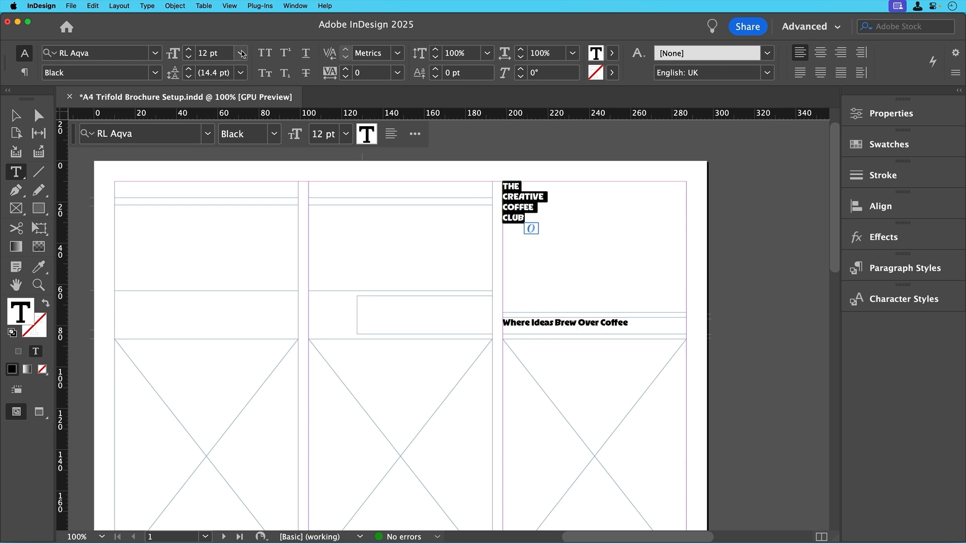
{"action": "left_click", "coordinate": [242, 49]}
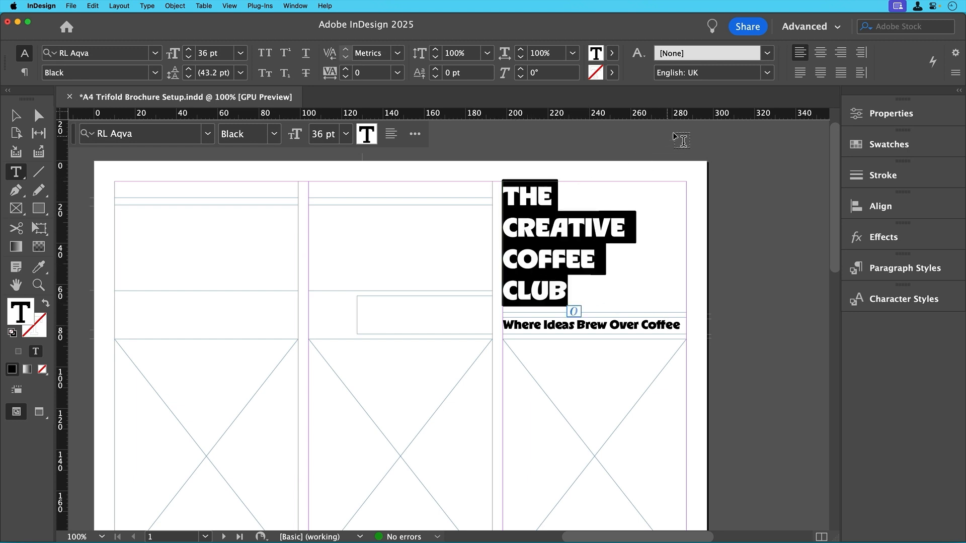
{"action": "left_click", "coordinate": [820, 53]}
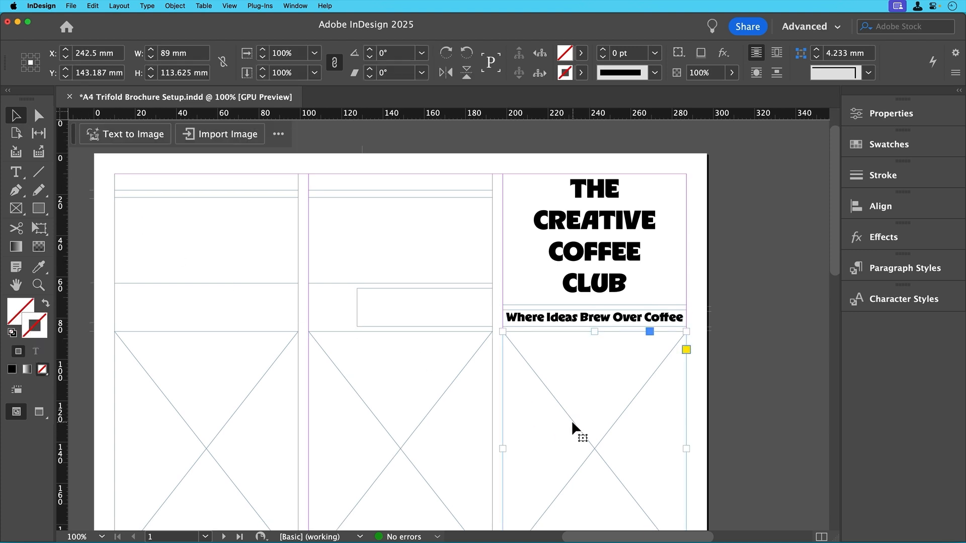
Start placing an image into the lower cover frame and dismiss the Generative Expand tip.
{"action": "scroll", "scroll_direction": "down", "scroll_amount": 3}
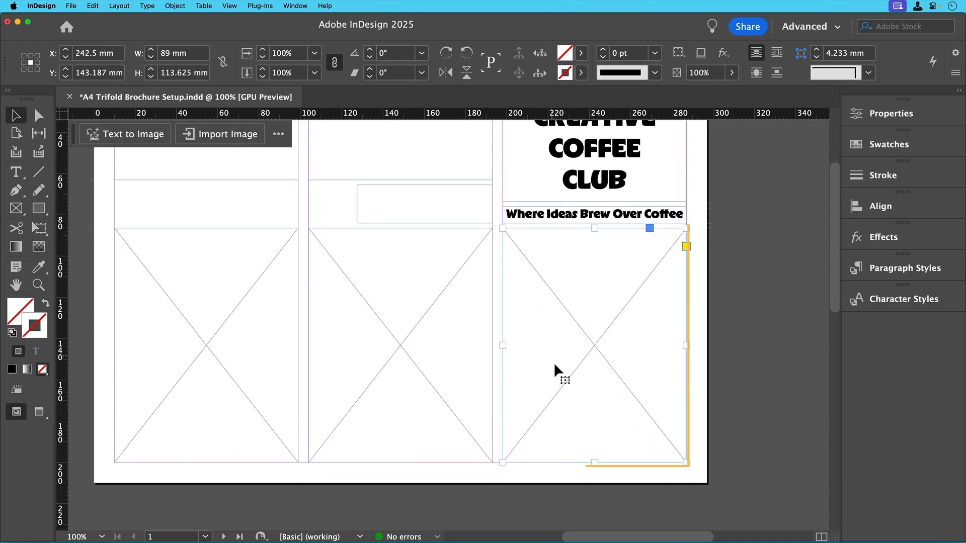
{"action": "left_click", "coordinate": [70, 6]}
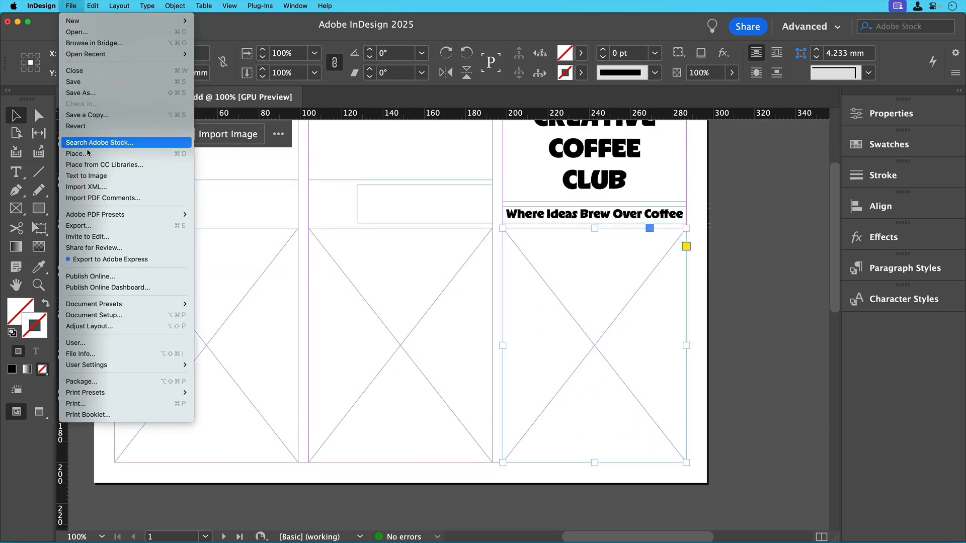
{"action": "left_click", "coordinate": [76, 153]}
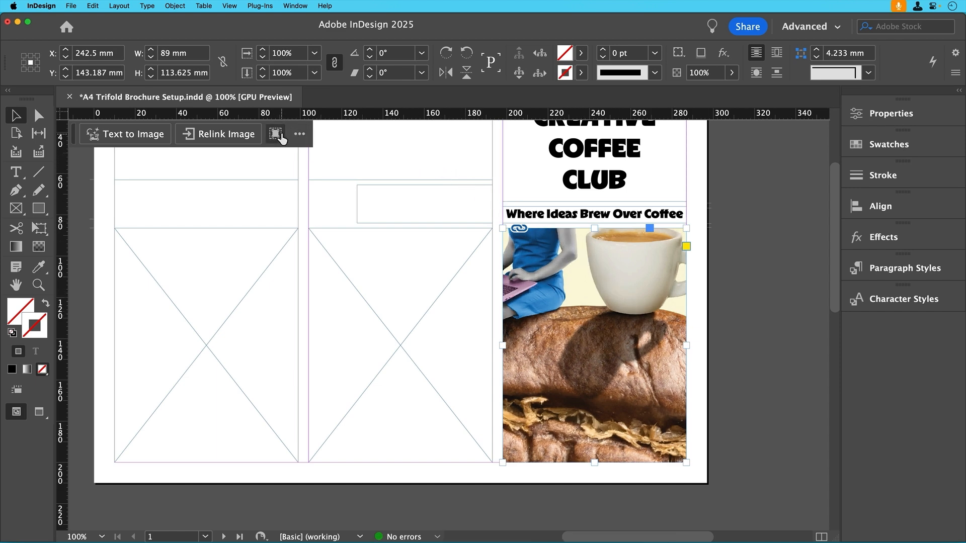
{"action": "mouse_move", "coordinate": [274, 134]}
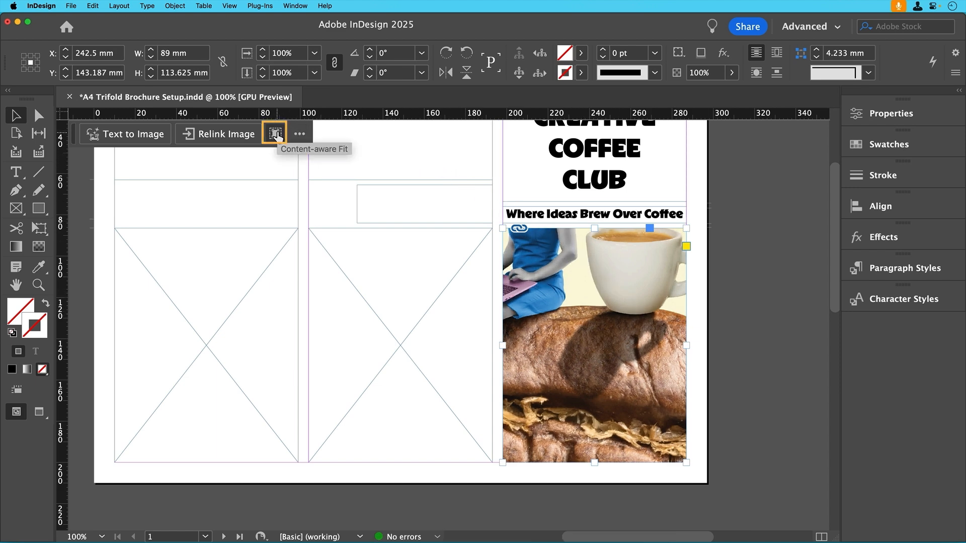
{"action": "left_click", "coordinate": [274, 134]}
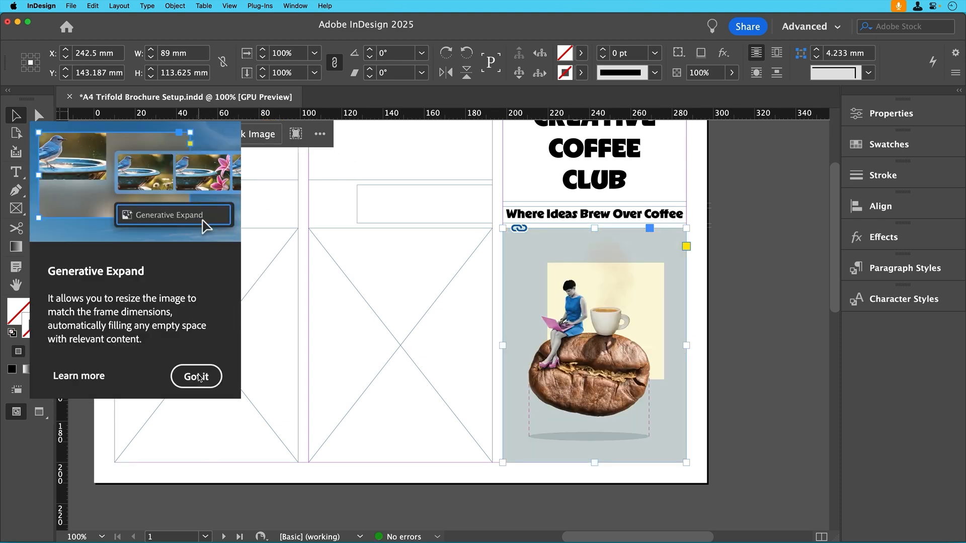
{"action": "left_click", "coordinate": [197, 376]}
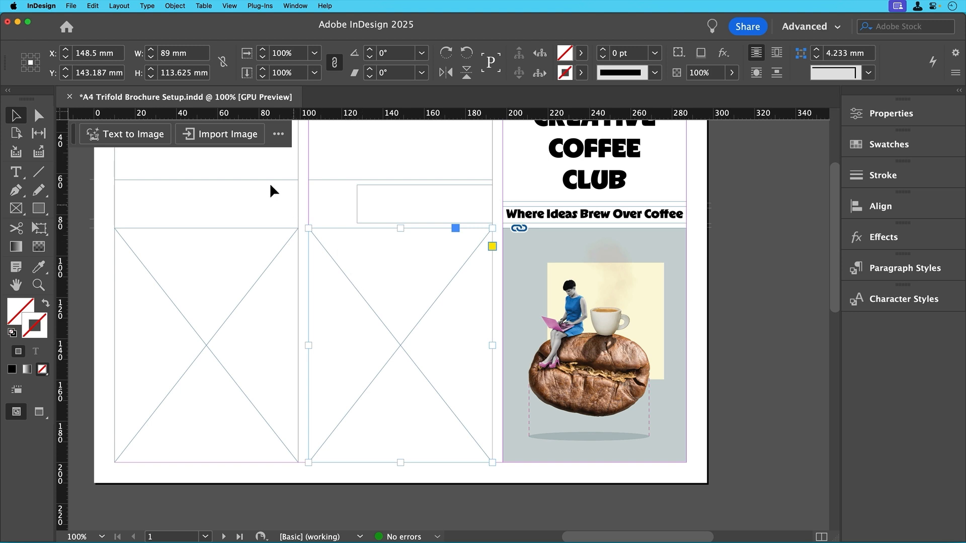
Place AdobeStock_286321074.jpeg from the Links folder into the cover's lower frame.
{"action": "left_click", "coordinate": [71, 6]}
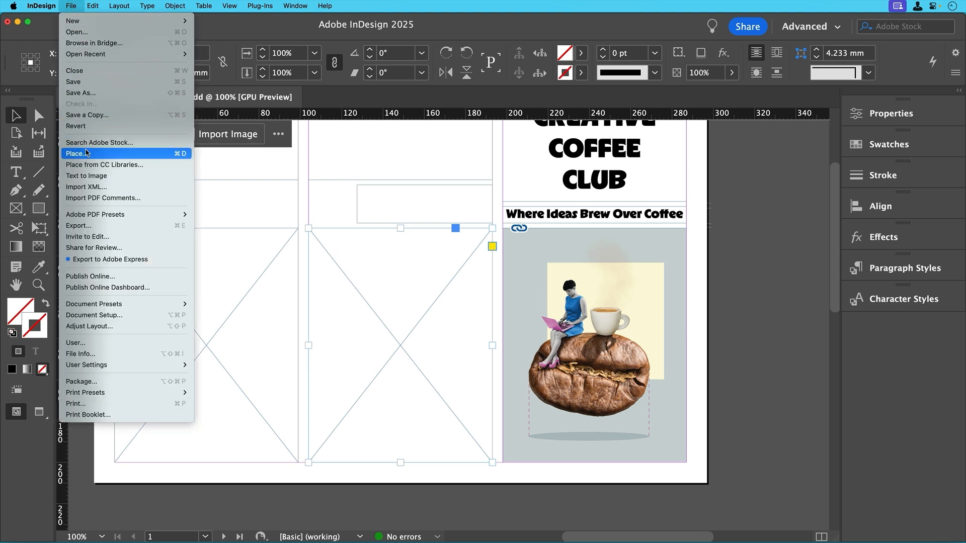
{"action": "left_click", "coordinate": [79, 152]}
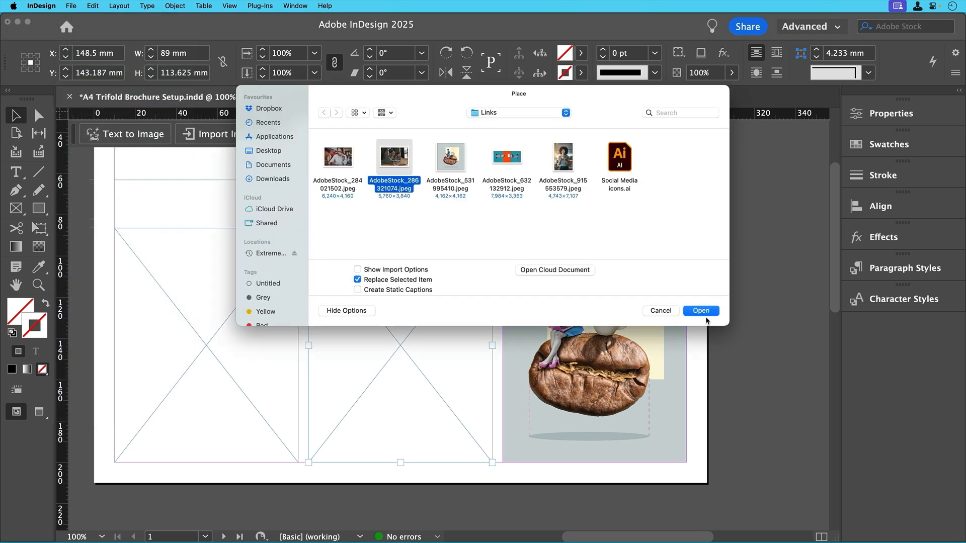
{"action": "left_click", "coordinate": [700, 311]}
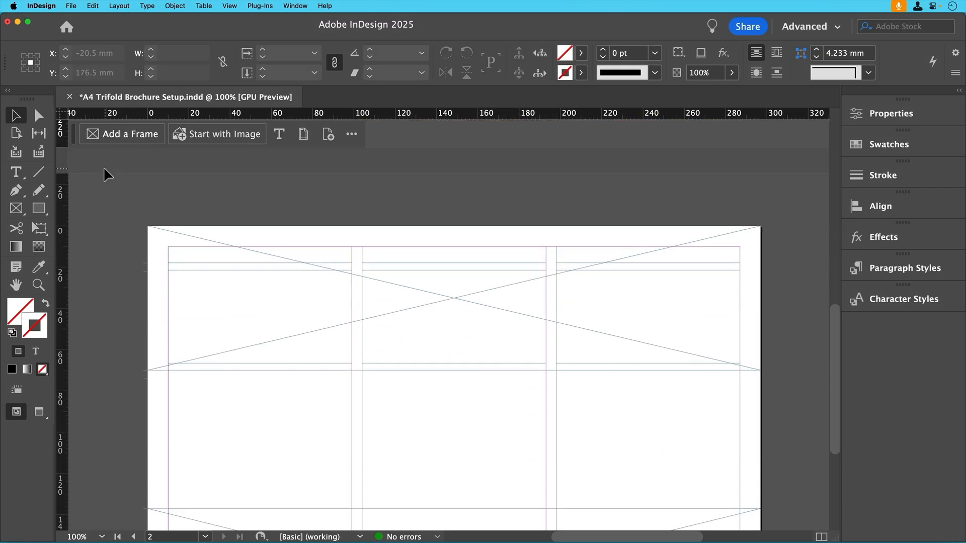
Place AdobeStock_632132912.jpeg, the hands-and-mug photo, into page 2's wide bottom frame.
{"action": "scroll", "scroll_direction": "down", "scroll_amount": 3}
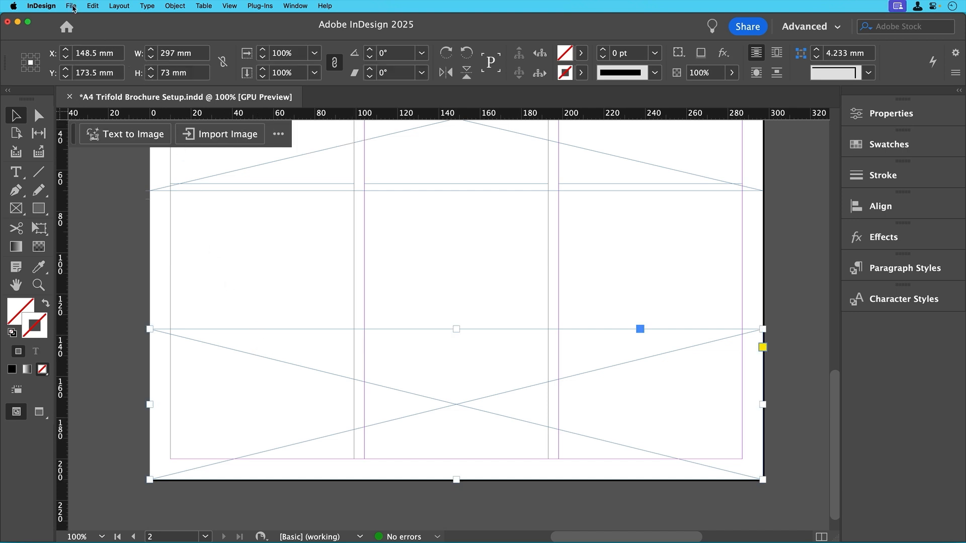
{"action": "left_click", "coordinate": [70, 6]}
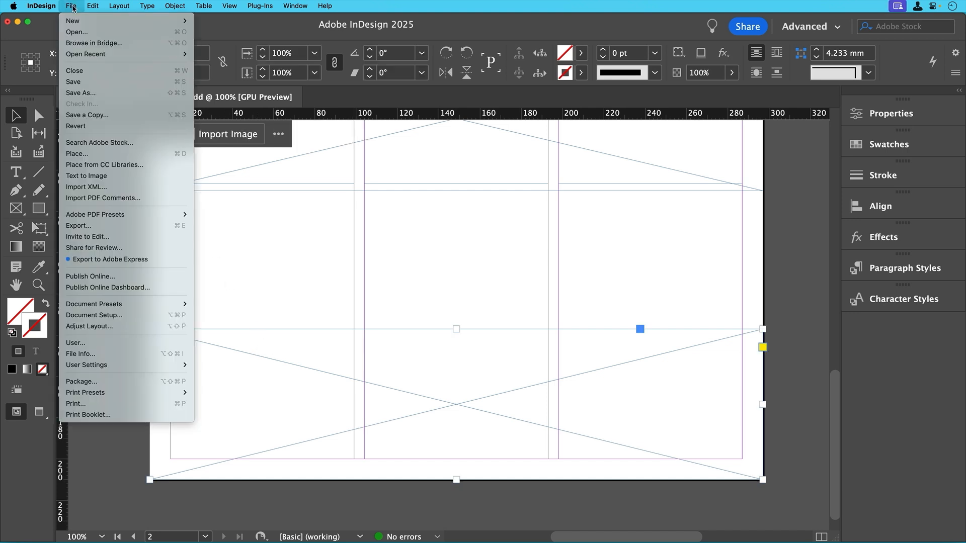
{"action": "left_click", "coordinate": [77, 153]}
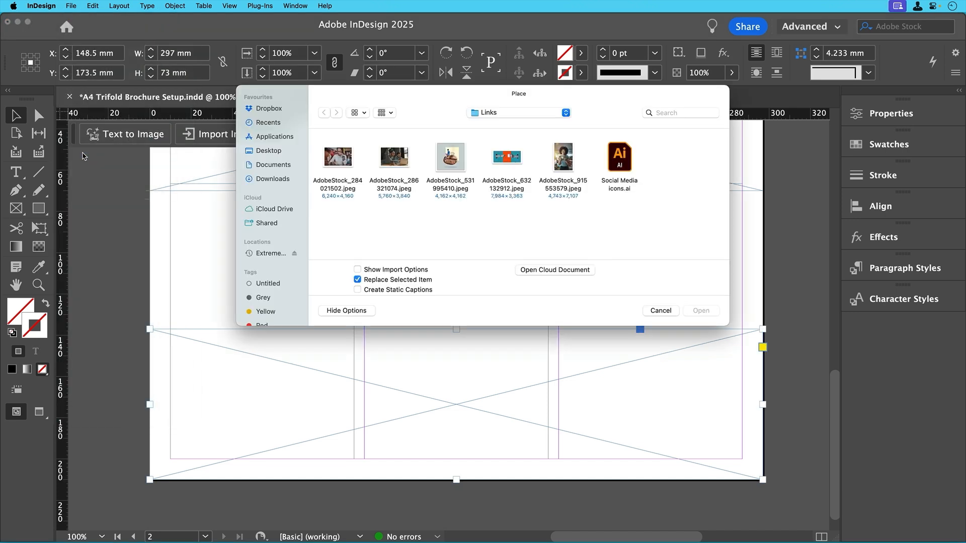
{"action": "left_click", "coordinate": [506, 157]}
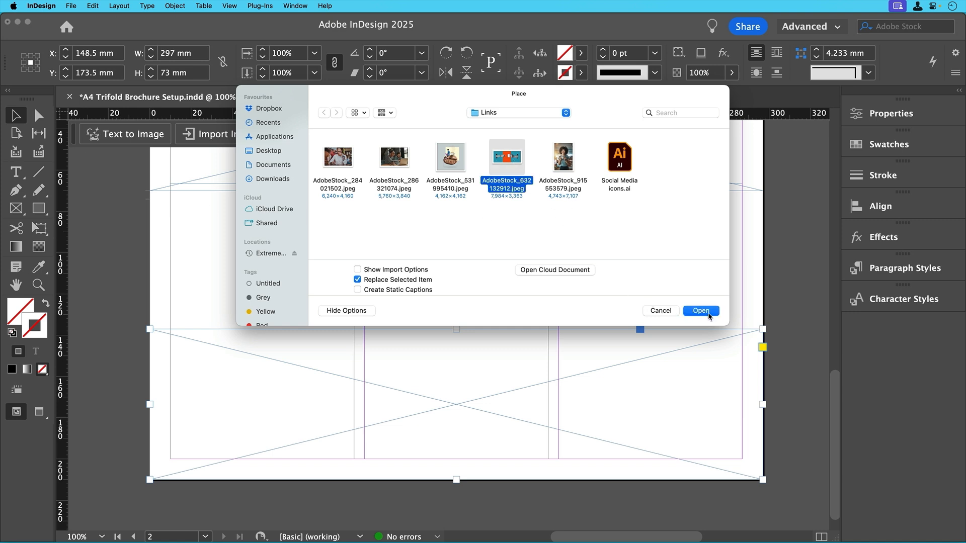
{"action": "left_click", "coordinate": [700, 311]}
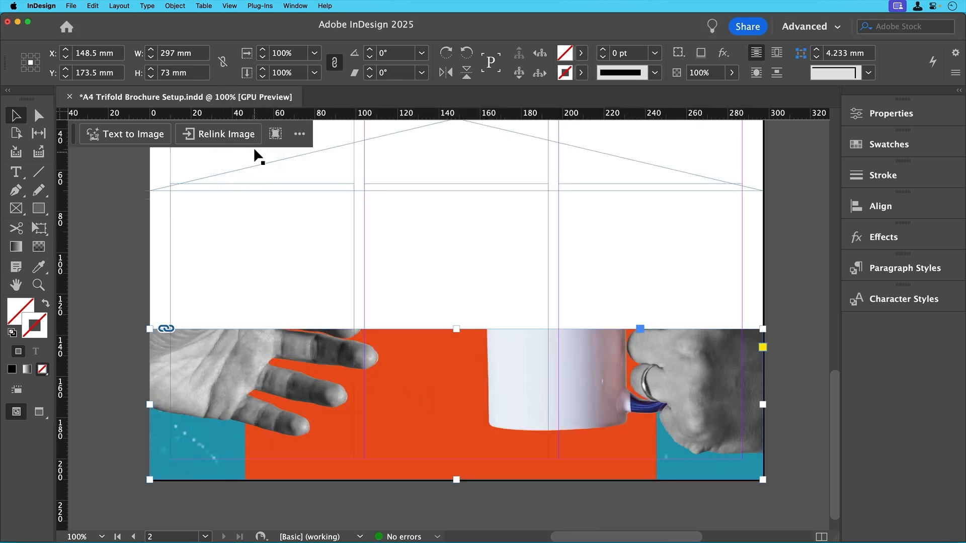
{"action": "mouse_move", "coordinate": [274, 134]}
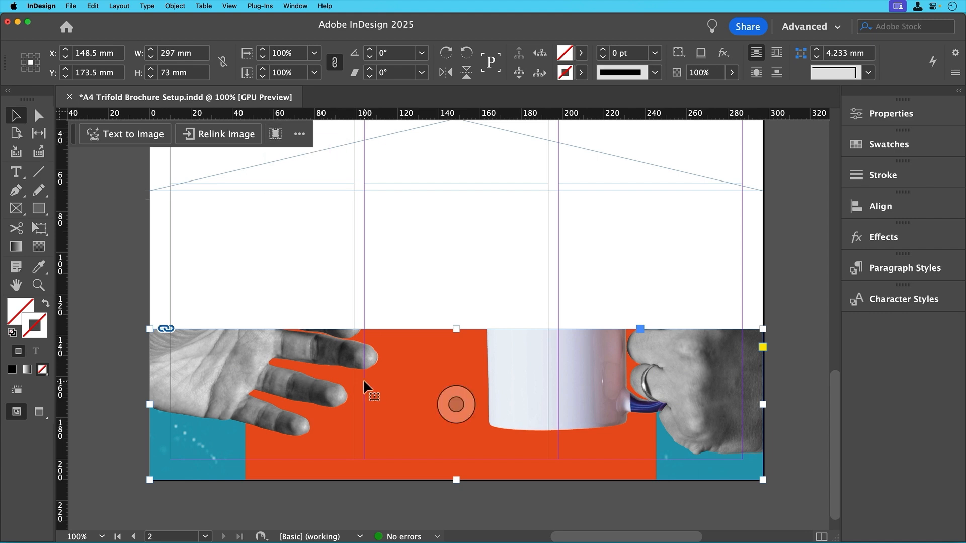
Set a 3 mm bleed on all sides in Document Setup.
{"action": "left_click", "coordinate": [70, 6]}
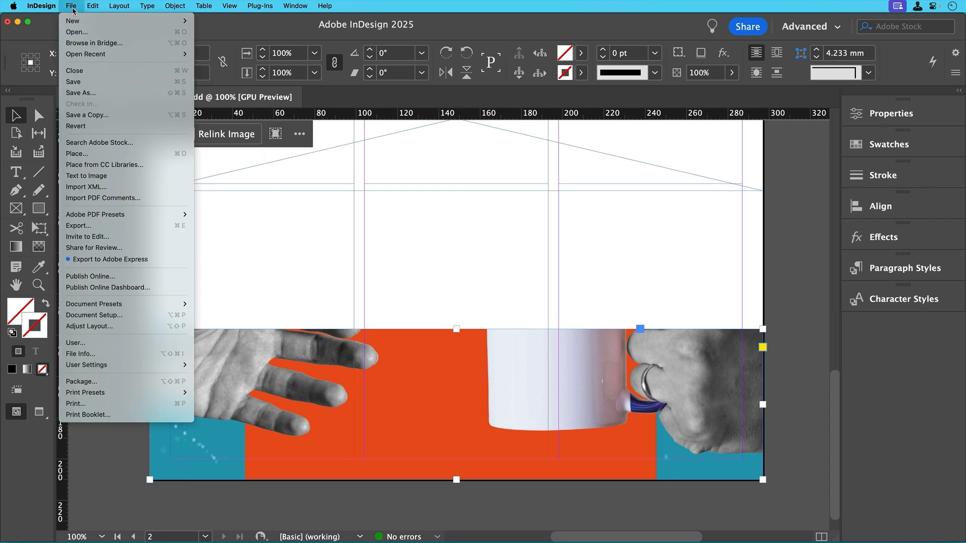
{"action": "mouse_move", "coordinate": [94, 315]}
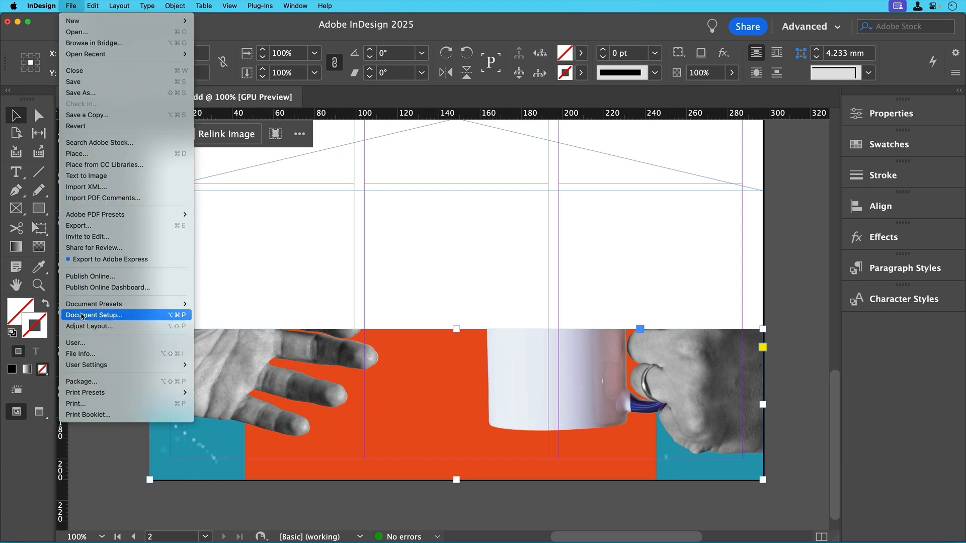
{"action": "mouse_move", "coordinate": [175, 319]}
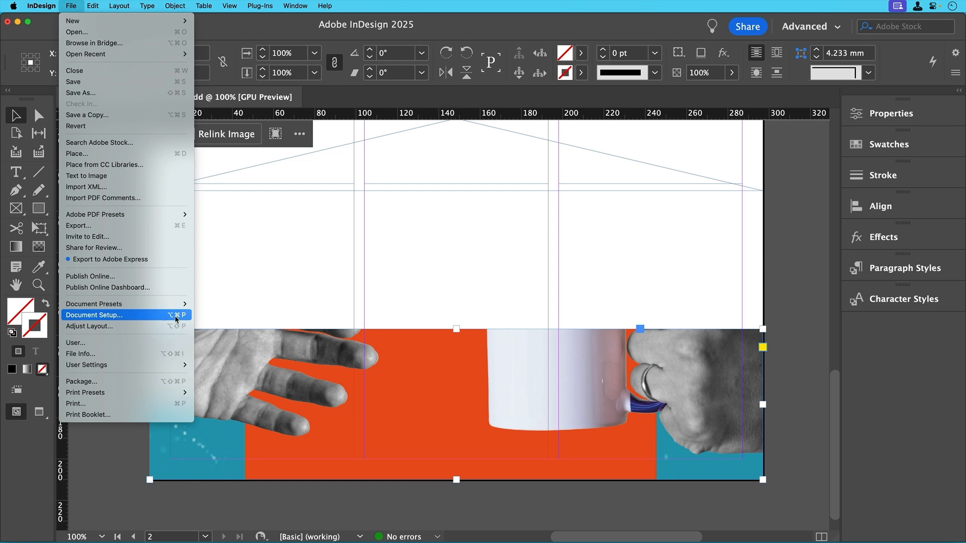
{"action": "left_click", "coordinate": [94, 315]}
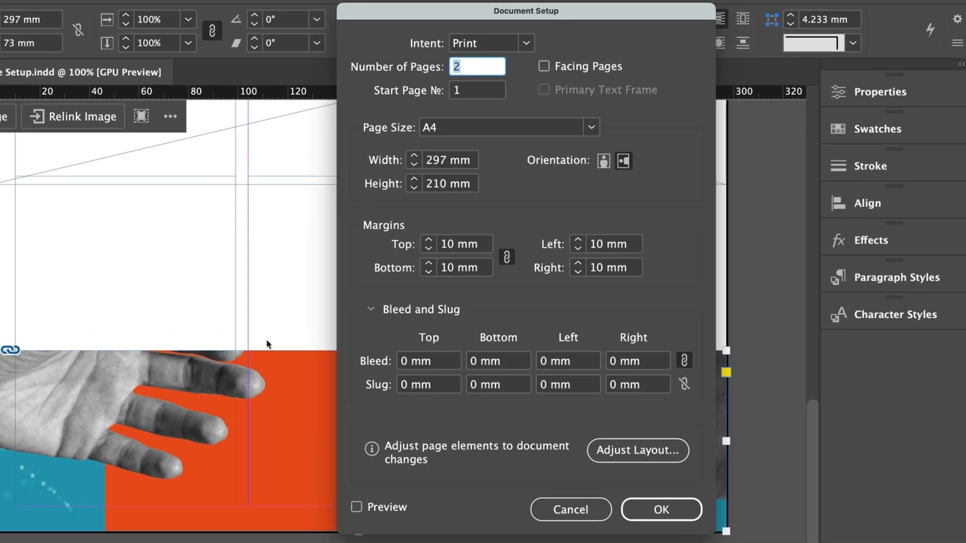
{"action": "mouse_move", "coordinate": [441, 311]}
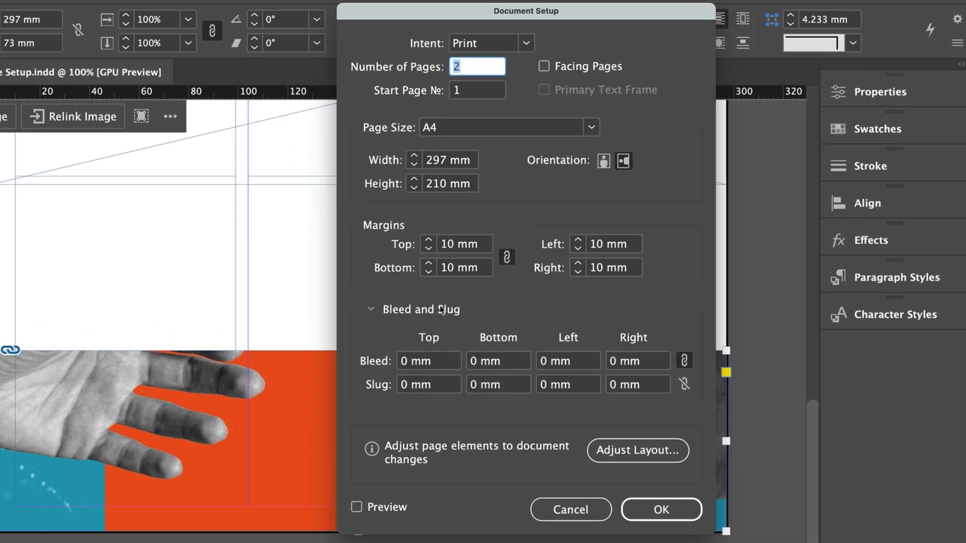
{"action": "mouse_move", "coordinate": [447, 308]}
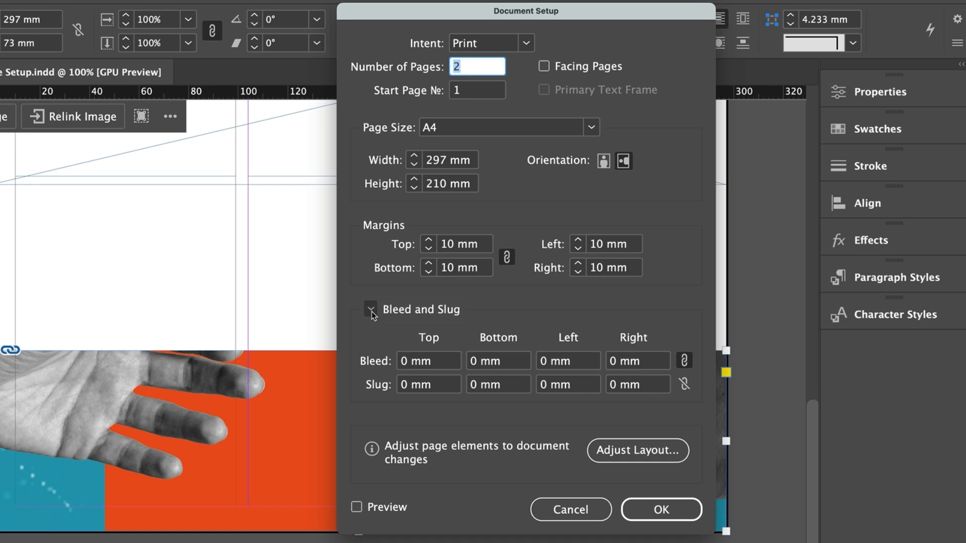
{"action": "left_click", "coordinate": [371, 308]}
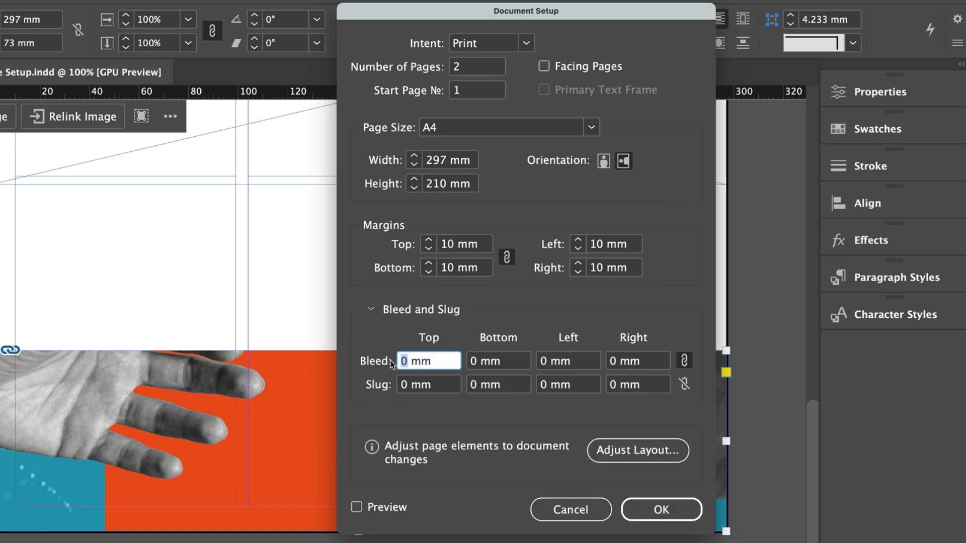
{"action": "type", "text": "3 mm"}
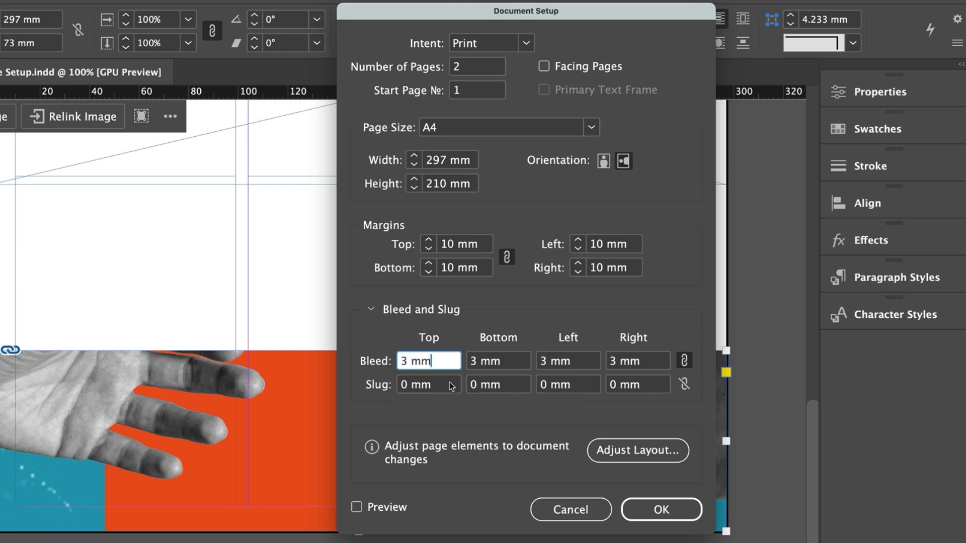
{"action": "left_click", "coordinate": [660, 509]}
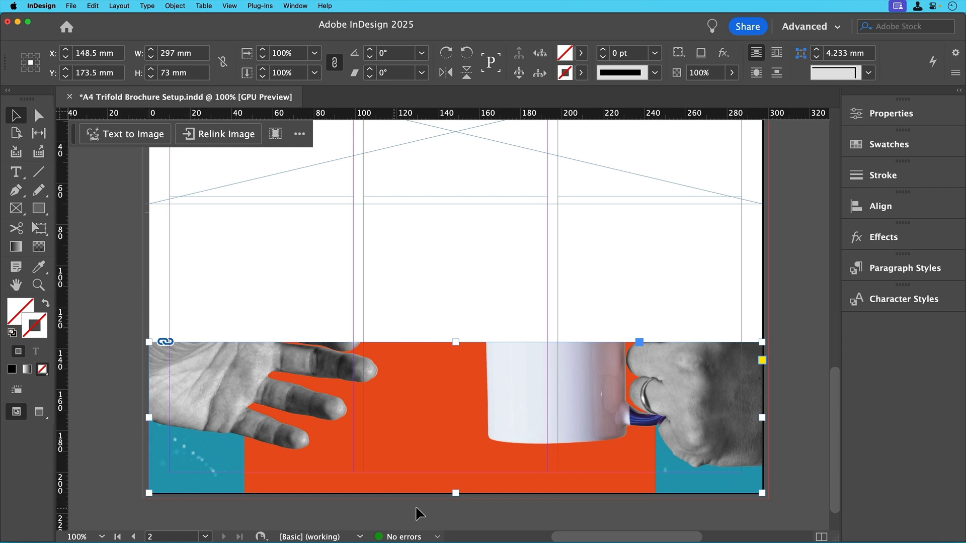
{"action": "mouse_move", "coordinate": [773, 314]}
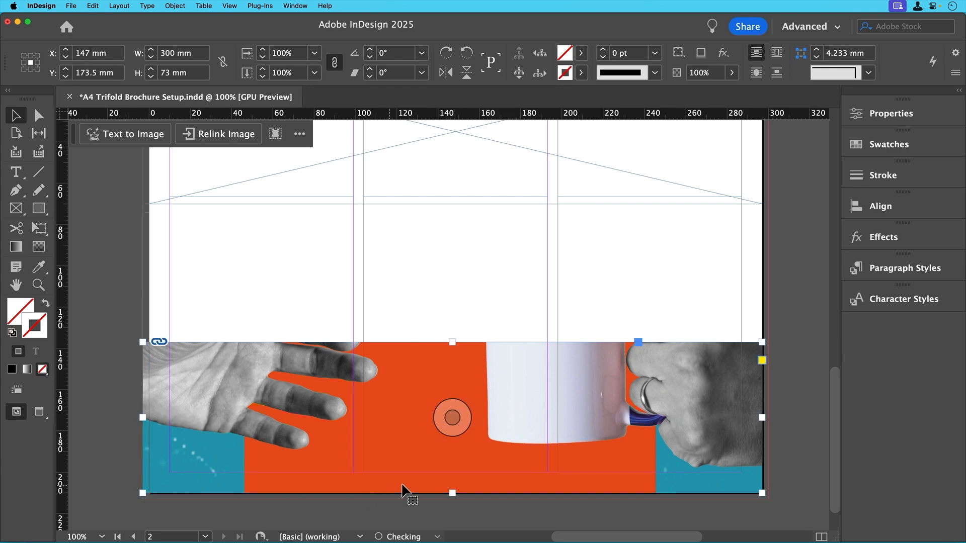
Extend page 2's bottom photo frame to the bleed and fill it proportionally.
{"action": "left_click_drag", "start_coordinate": [453, 492], "coordinate": [452, 500]}
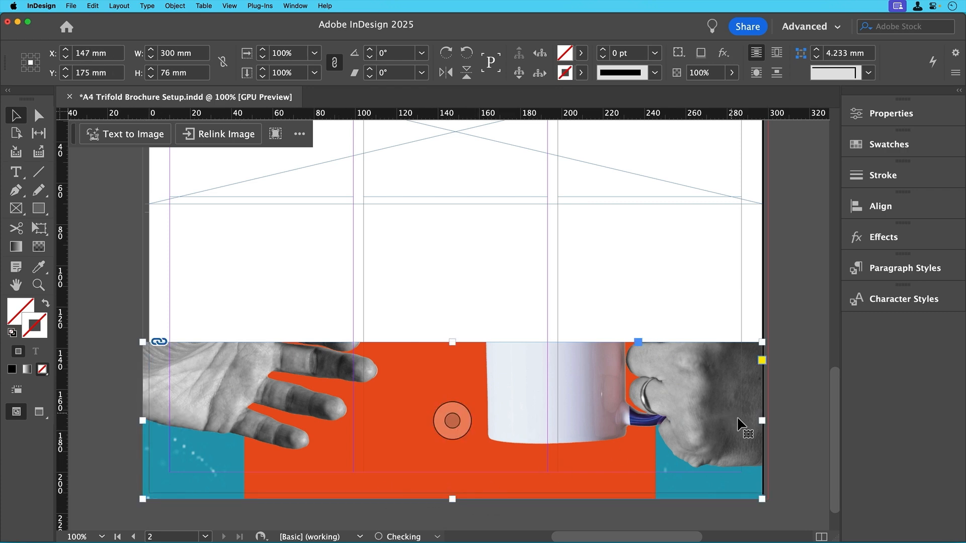
{"action": "left_click_drag", "start_coordinate": [762, 421], "coordinate": [768, 421]}
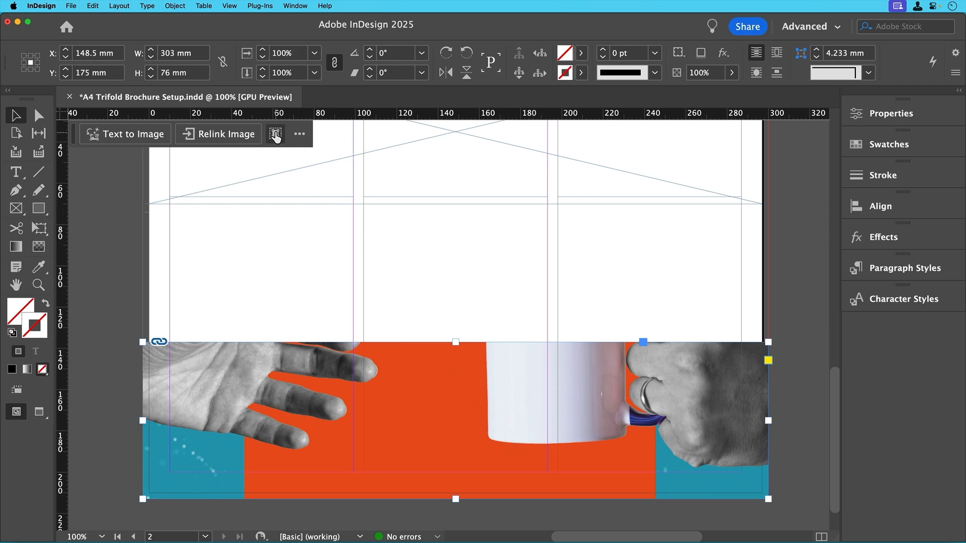
{"action": "left_click", "coordinate": [274, 134]}
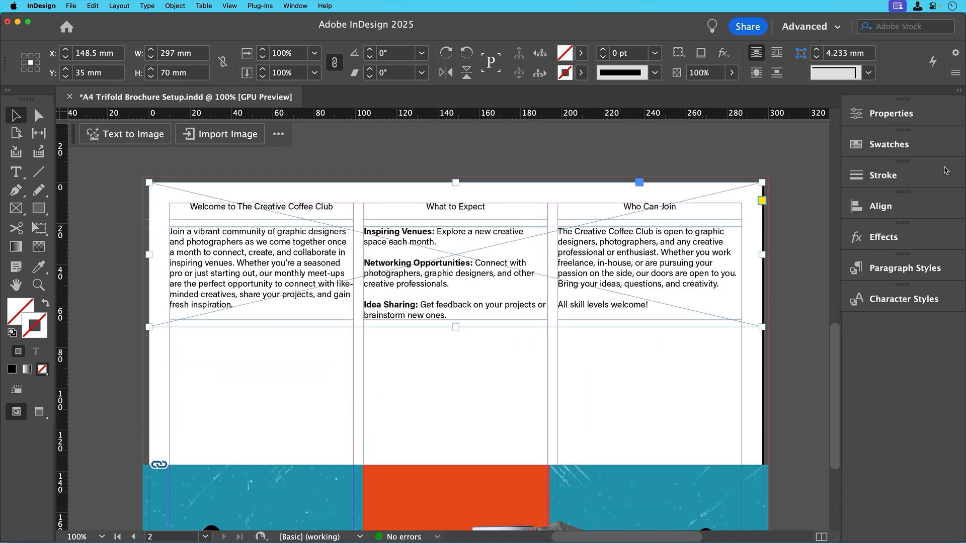
Place the body copy with the Welcome, What to Expect and Who Can Join headings into page 2's columns.
{"action": "left_click", "coordinate": [133, 536]}
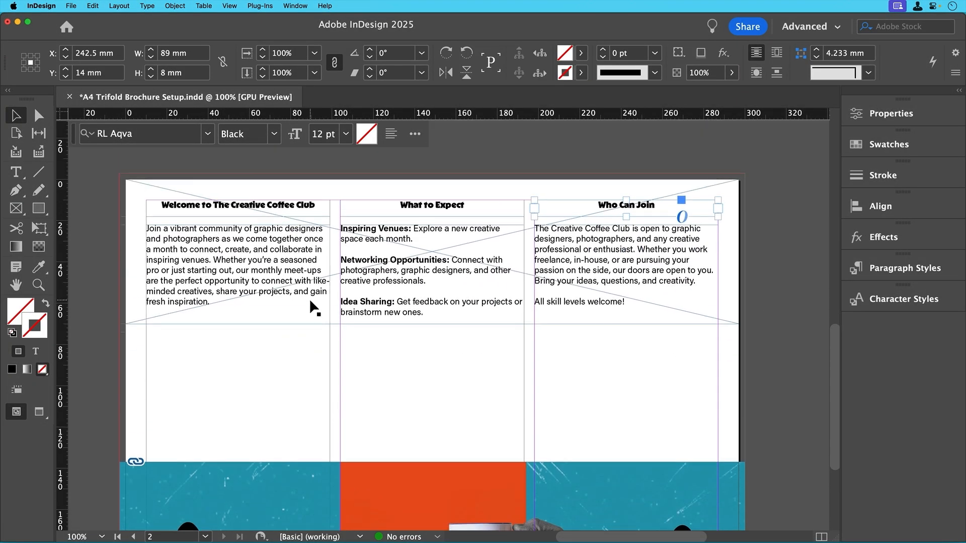
Select the page 2 section heading to style it in RL Aqva Black.
{"action": "left_click", "coordinate": [118, 536]}
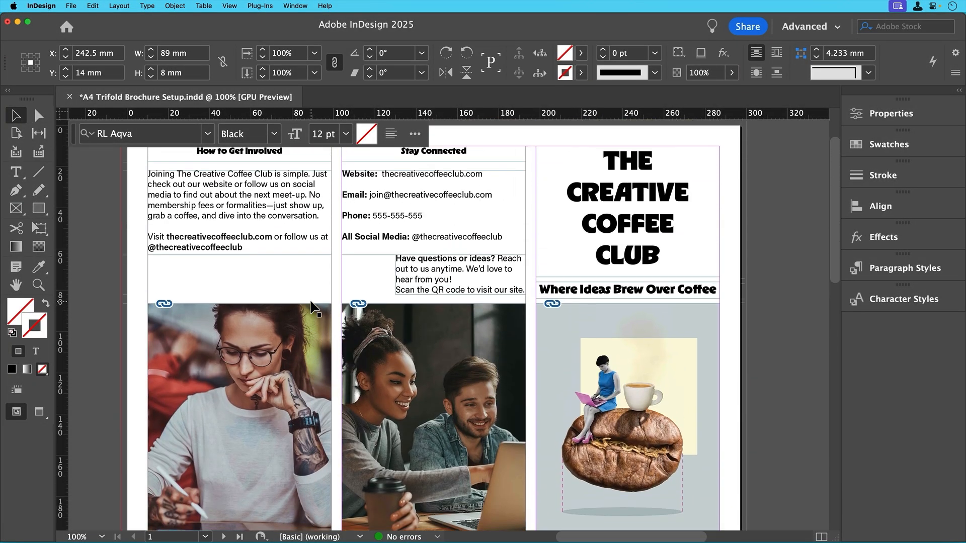